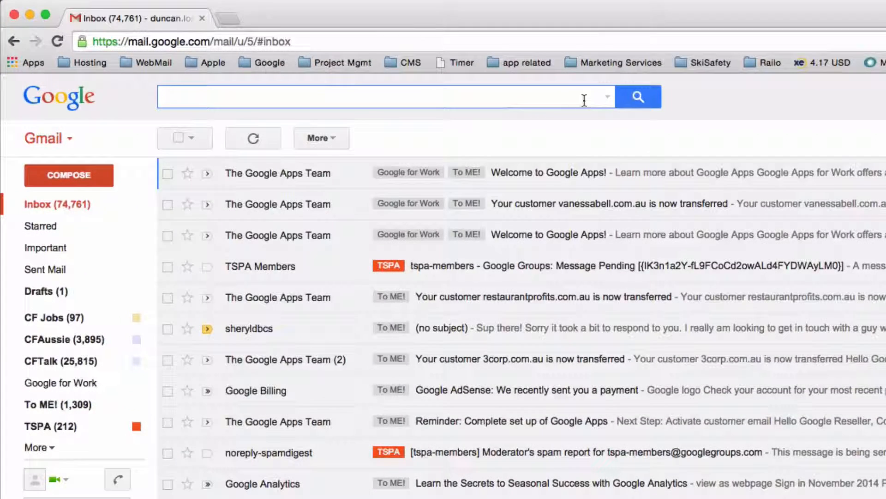
click(608, 96)
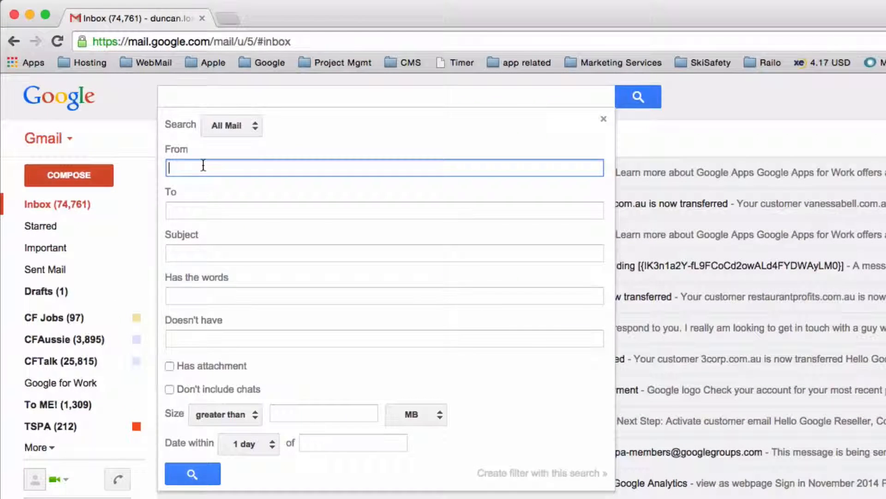
text(@)
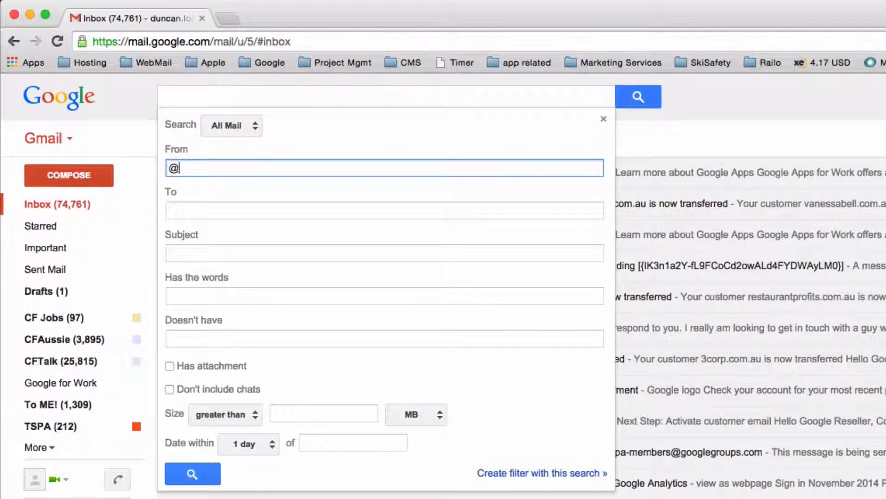
text(carsguide.com.au)
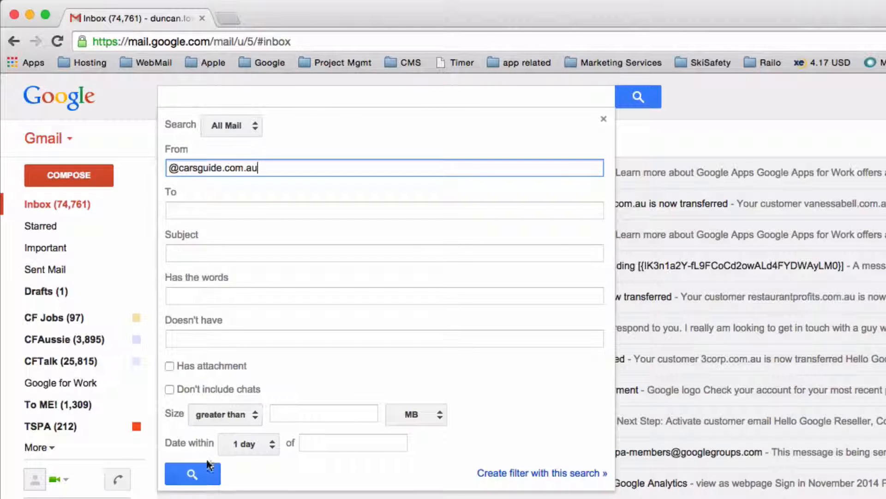
click(192, 486)
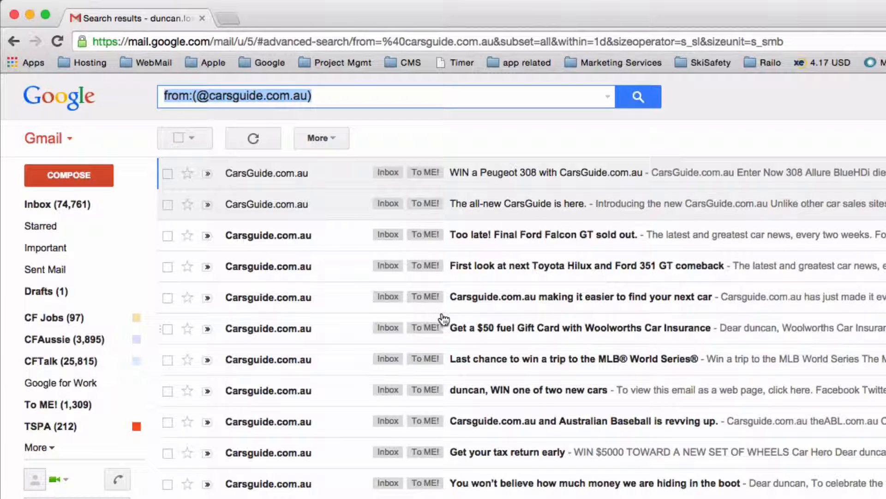
Step: Create a filter from this search that applies a new, un-nested CarsGuide label
click(606, 97)
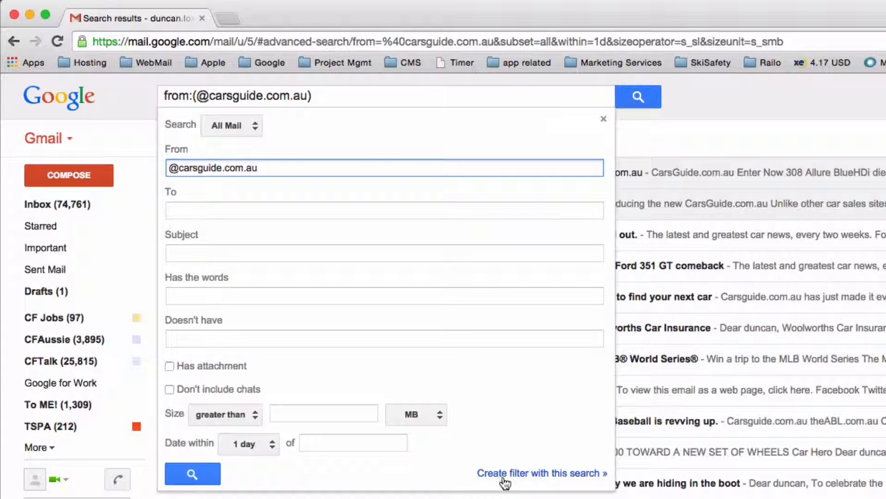
click(540, 485)
text(CarsGuide)
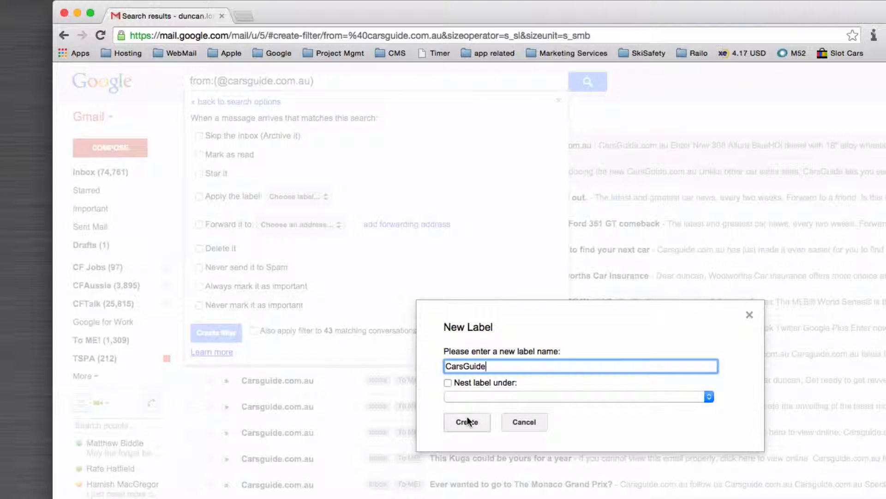
click(447, 382)
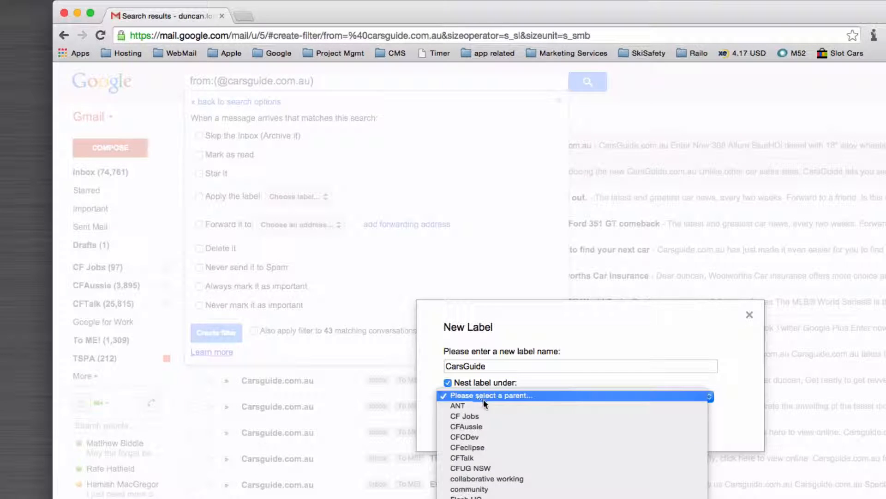
mouse_move(557, 489)
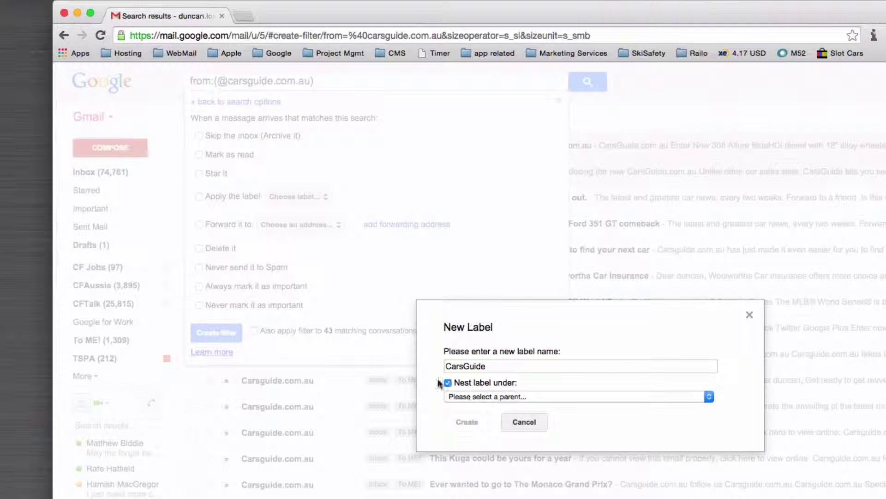
click(448, 382)
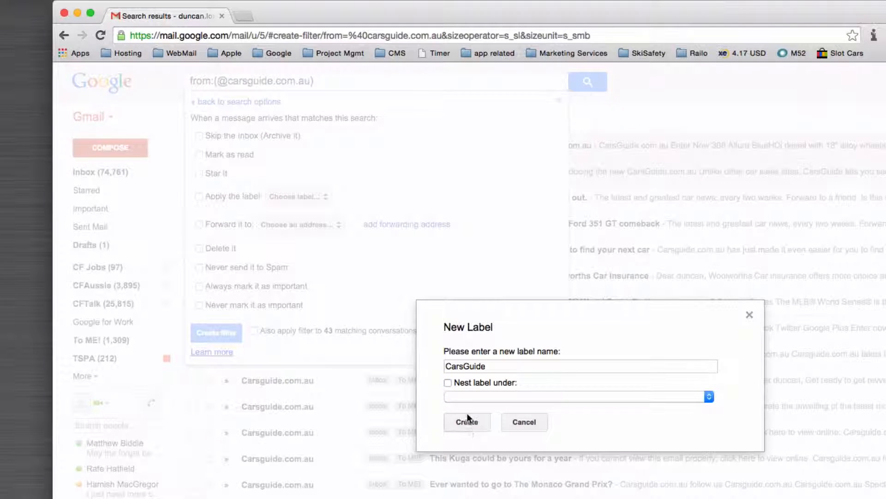
click(467, 422)
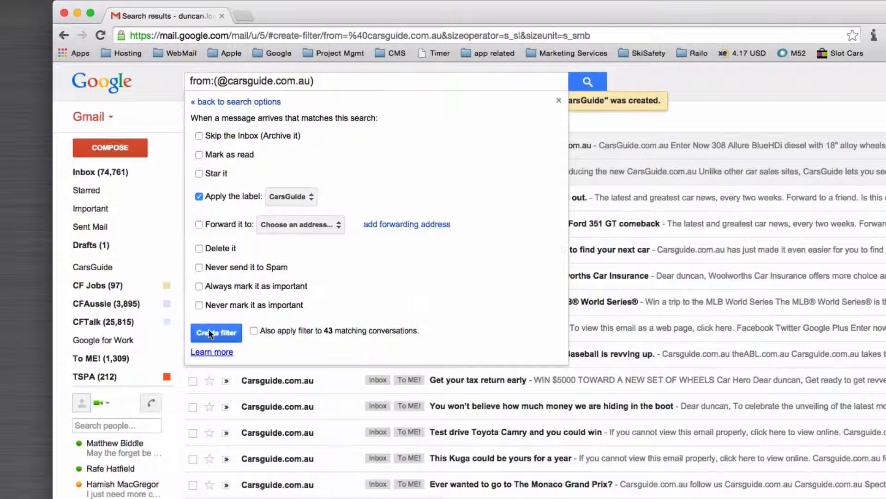
click(216, 332)
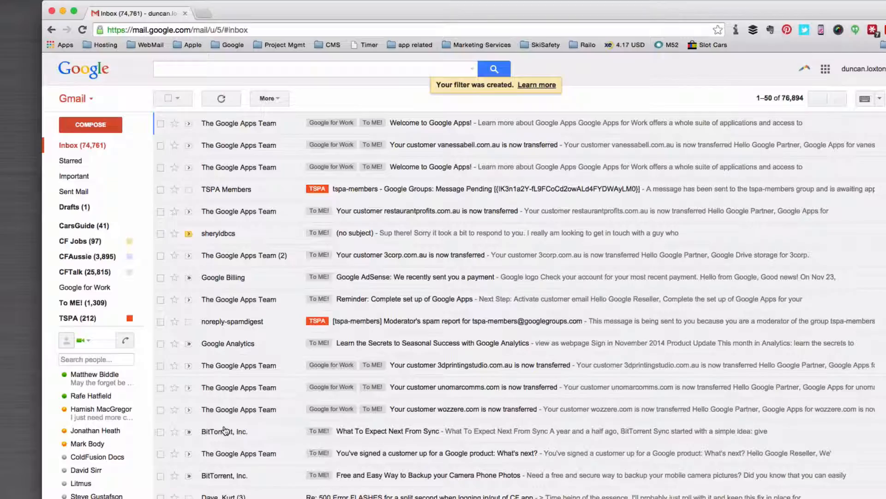
scroll(down, 3)
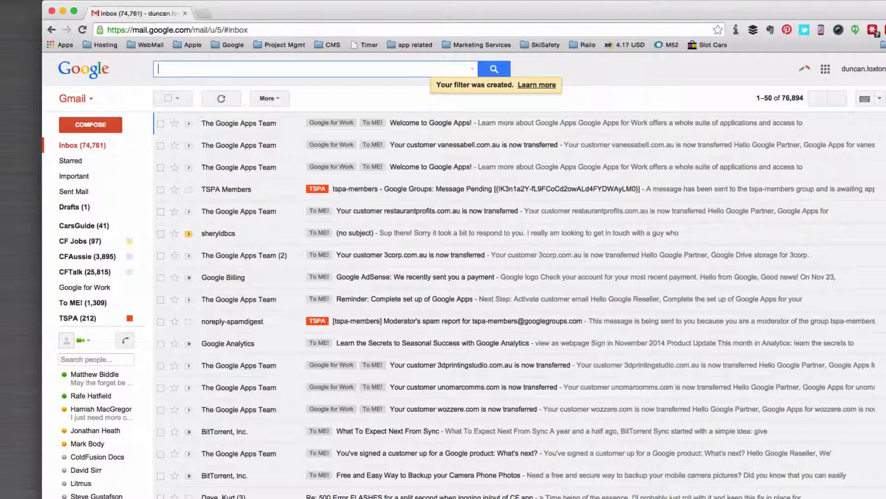
text(carsguie)
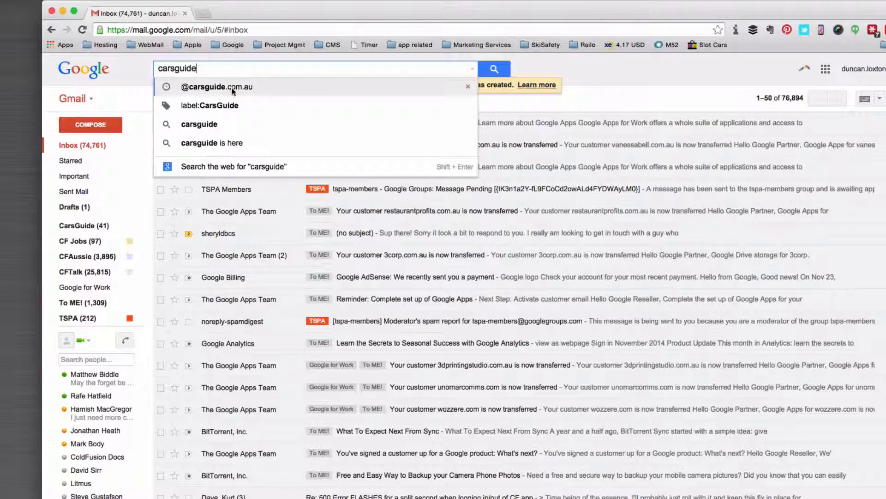
click(216, 87)
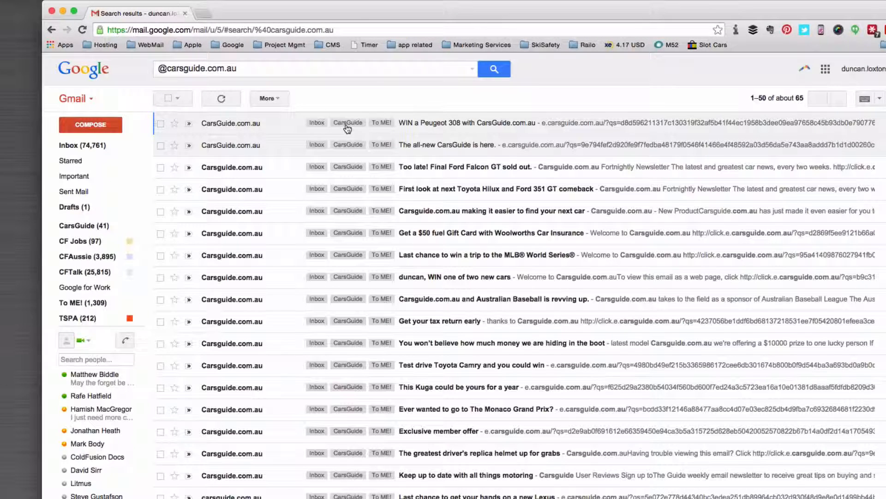
mouse_move(347, 126)
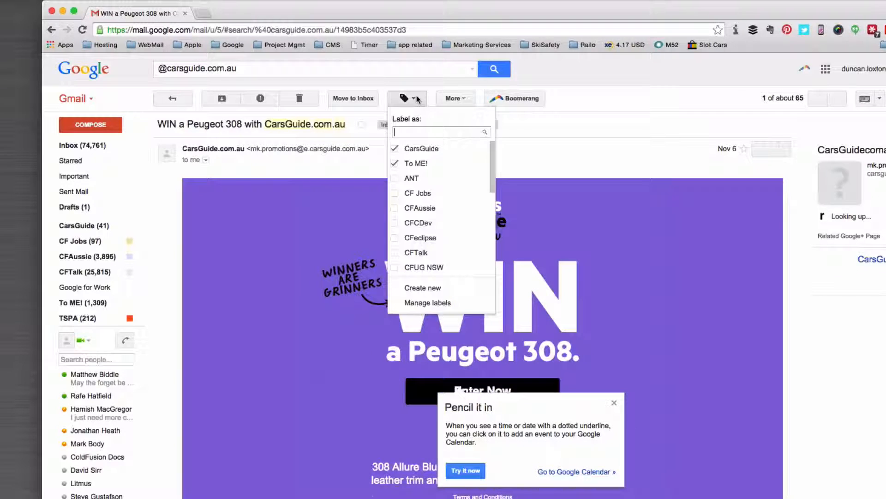
Step: Create a new Clients label from the Labels dropdown and apply it to the Peugeot 308 email
click(423, 288)
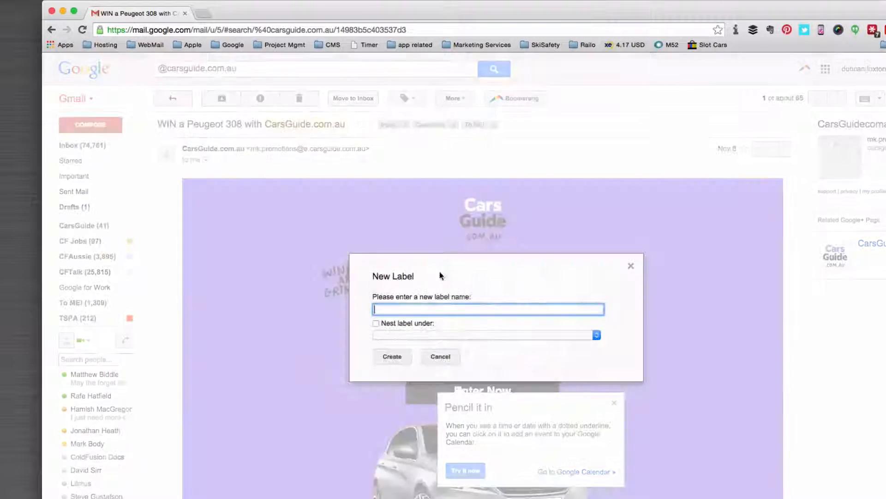
text(Cf)
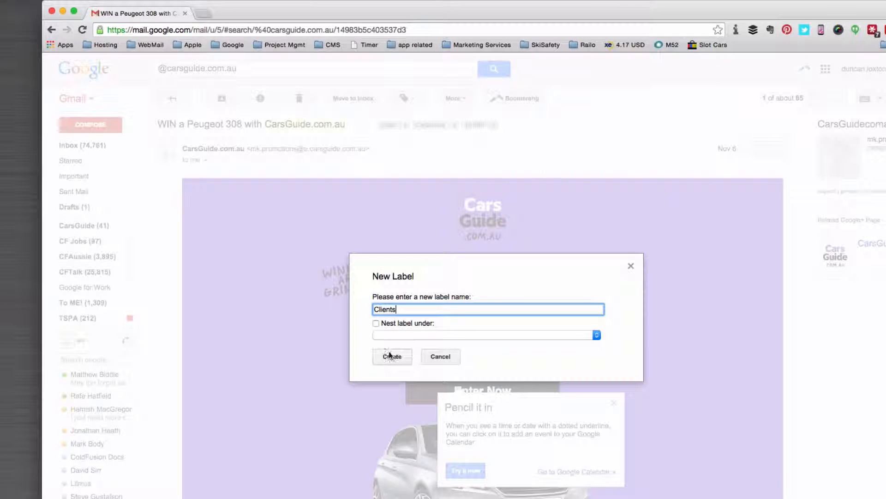
click(392, 356)
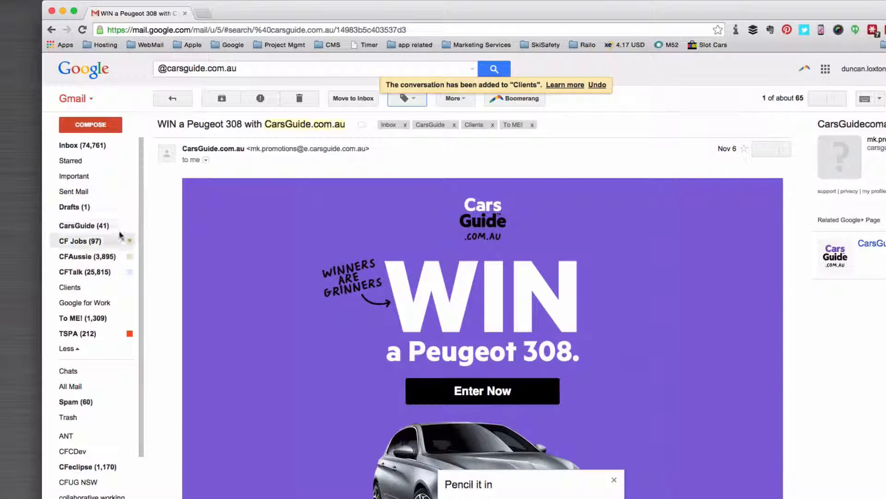
Step: Edit the CarsGuide label so it is nested under Clients
click(128, 225)
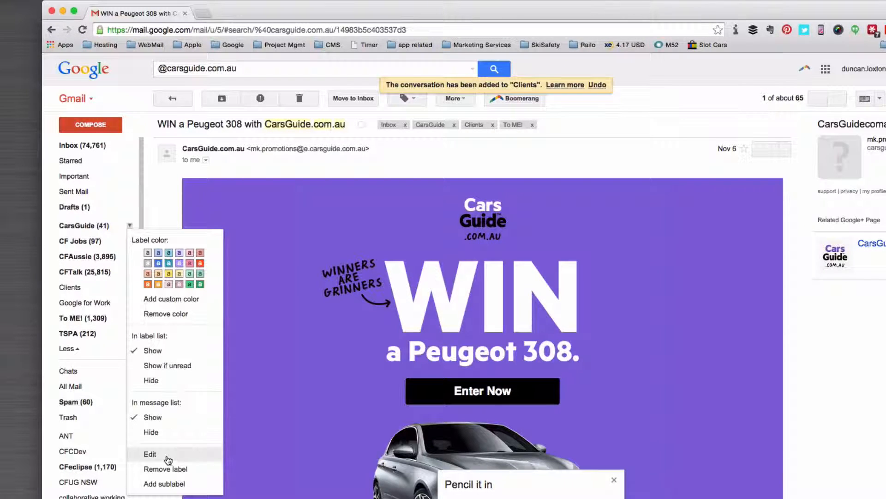
click(149, 453)
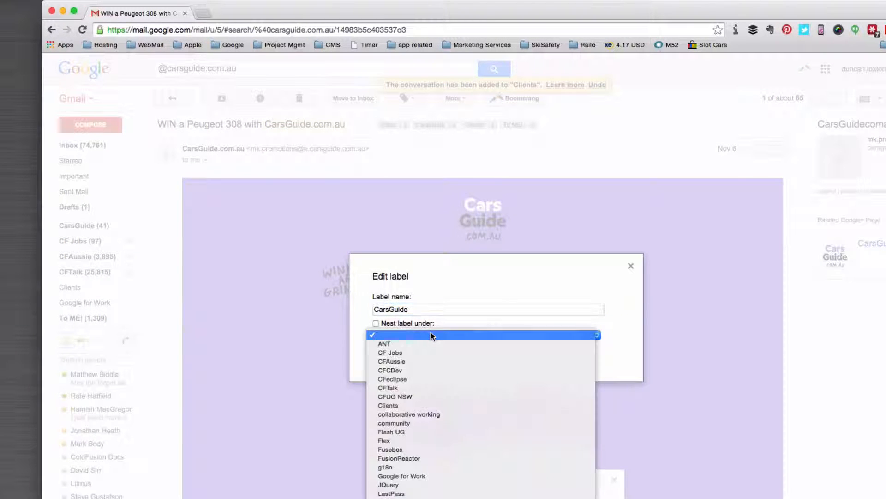
click(388, 405)
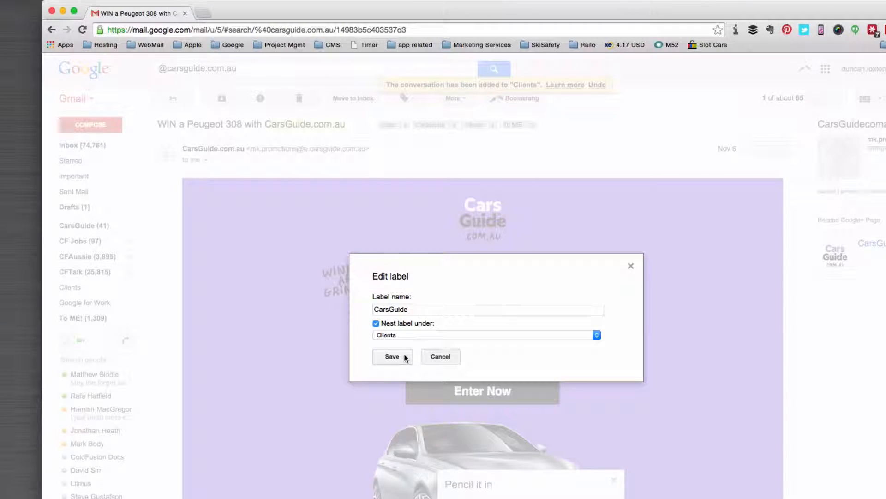
click(392, 356)
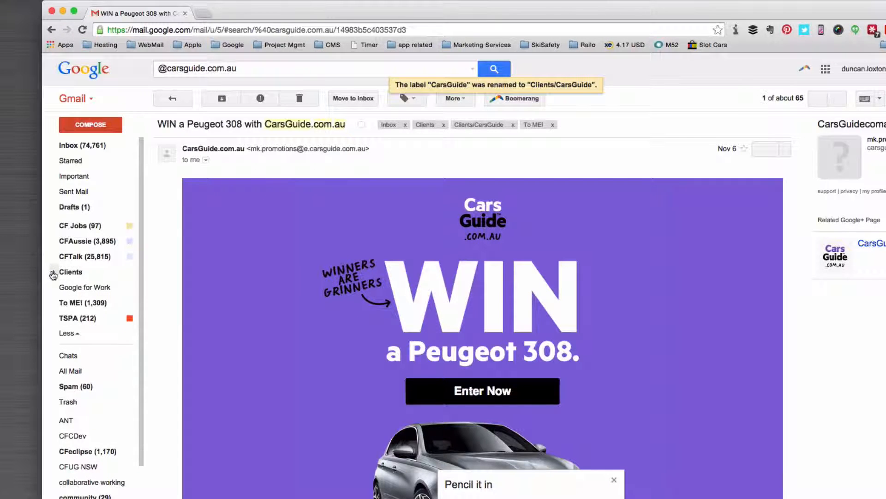
Step: Expand Clients in the sidebar and list the 43 messages in Clients/CarsGuide
click(51, 275)
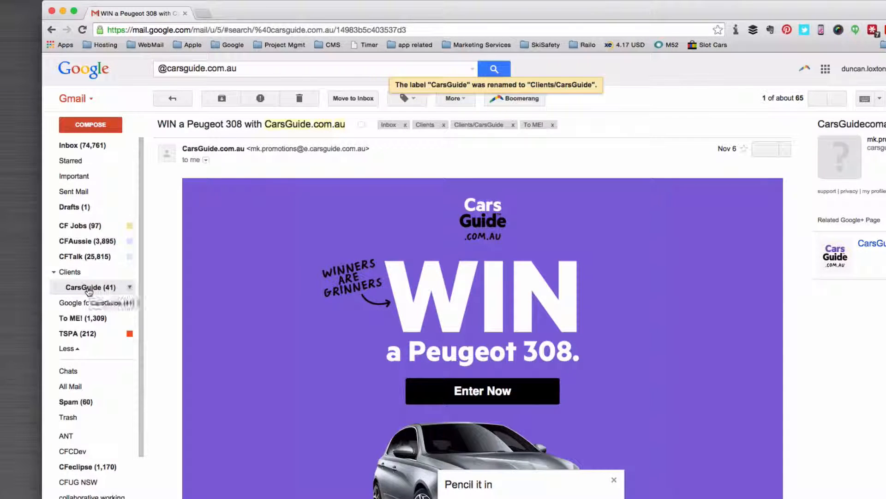
click(84, 287)
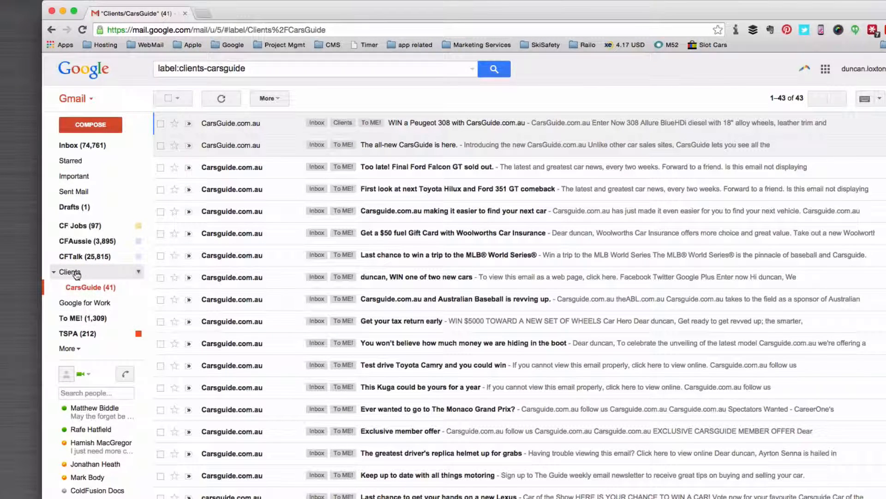
Step: Remove the stray Clients label from the Peugeot 308 email, then return to Clients/CarsGuide
click(70, 271)
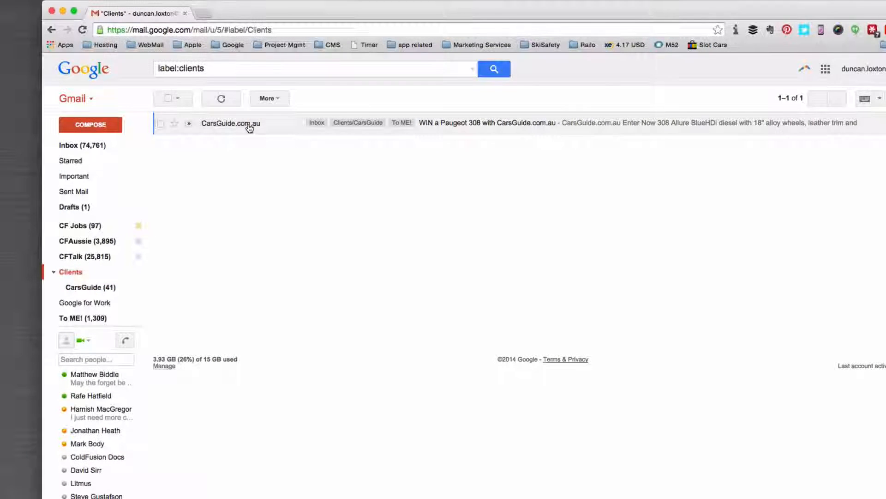
click(249, 124)
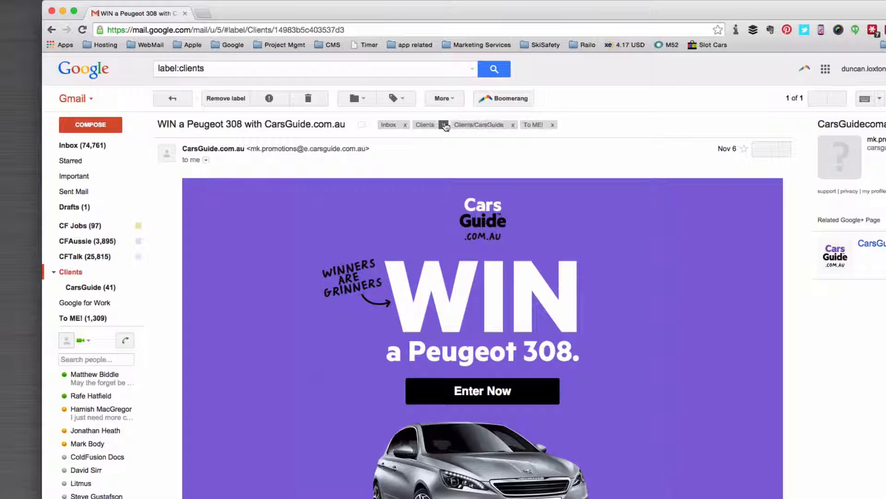
click(444, 124)
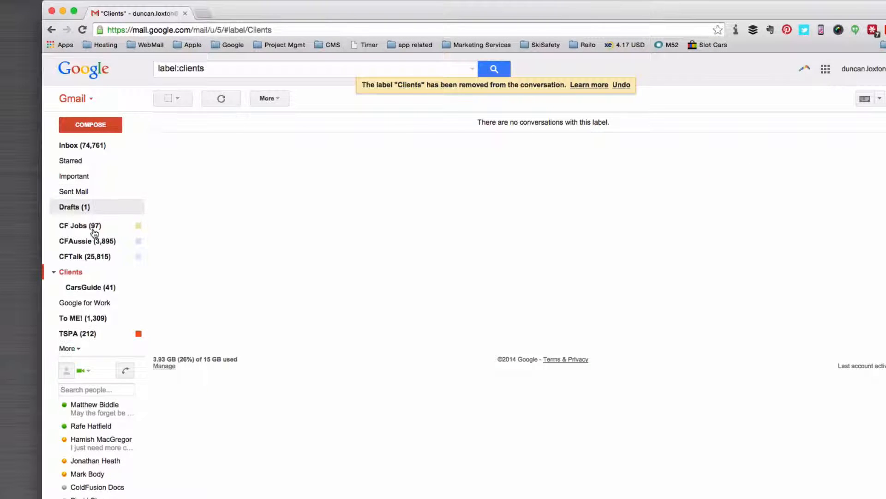
click(87, 287)
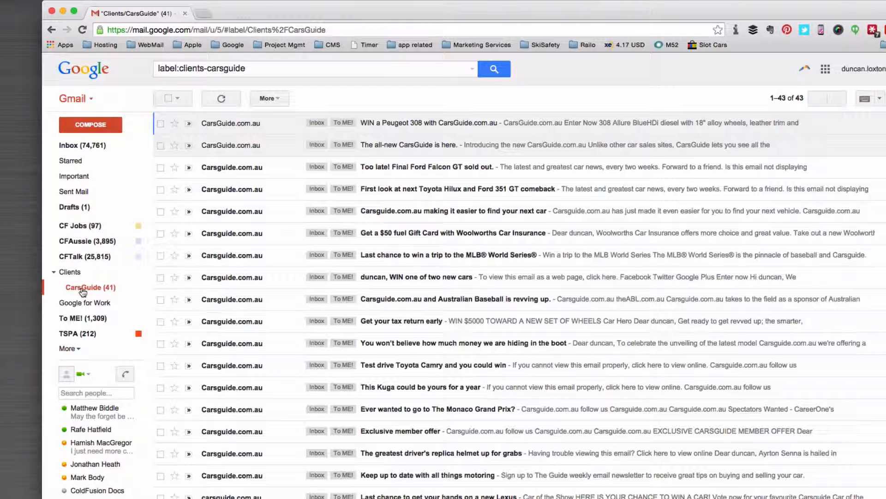